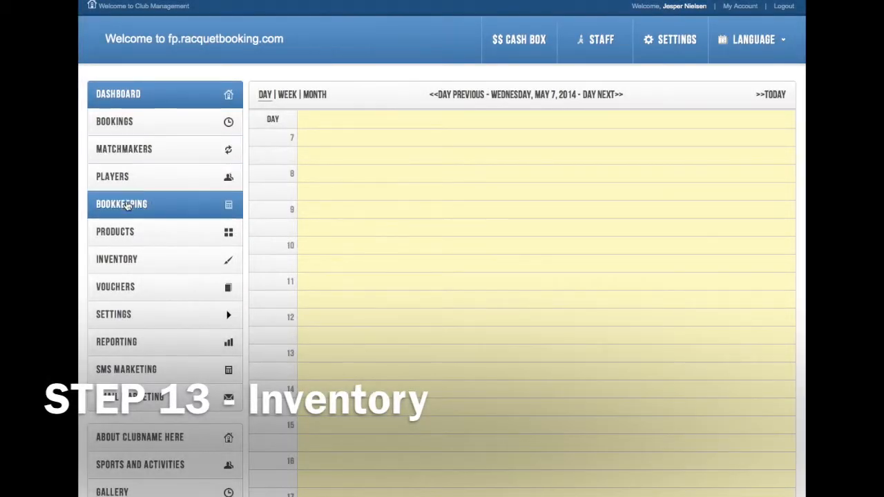
- Bring up the Products inventory stock list with all three items at zero stock
click(114, 232)
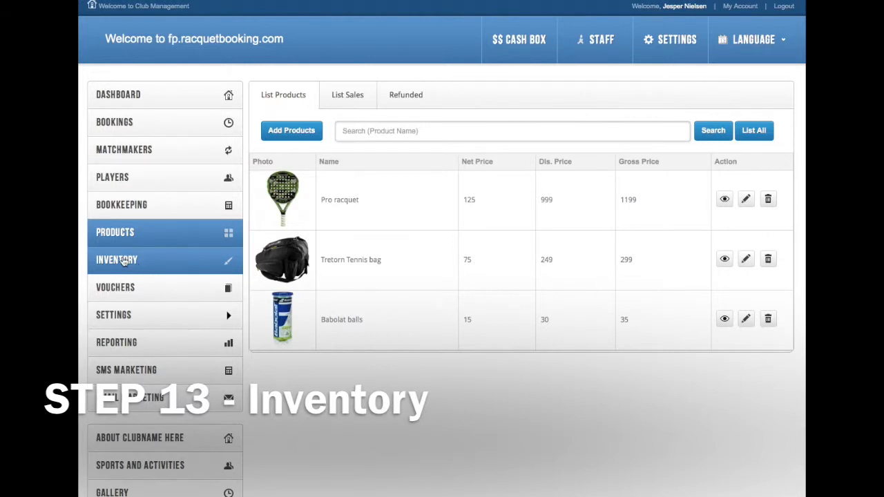
click(116, 259)
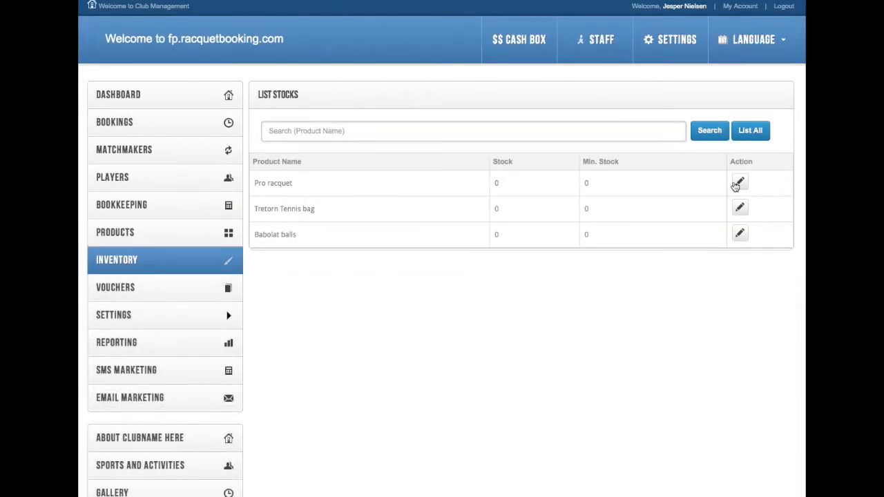
- Update Pro racquet to stock 50, minimum stock 10, and confirm the update
click(738, 182)
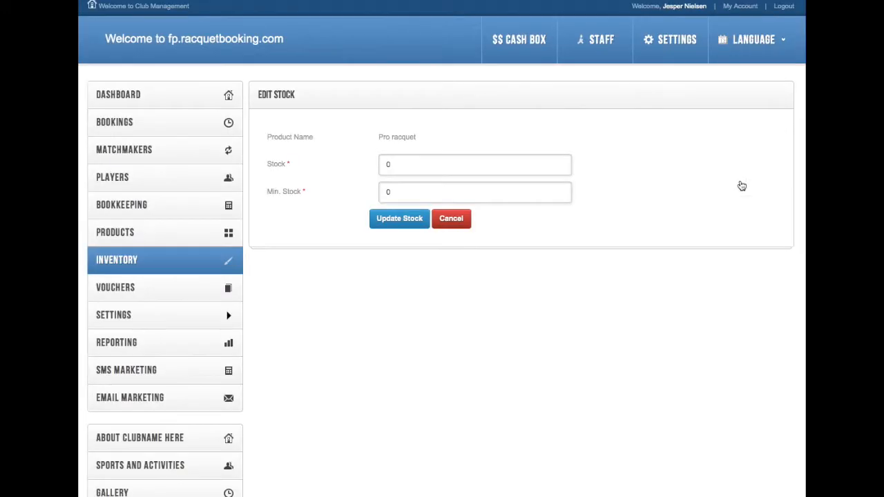
click(475, 164)
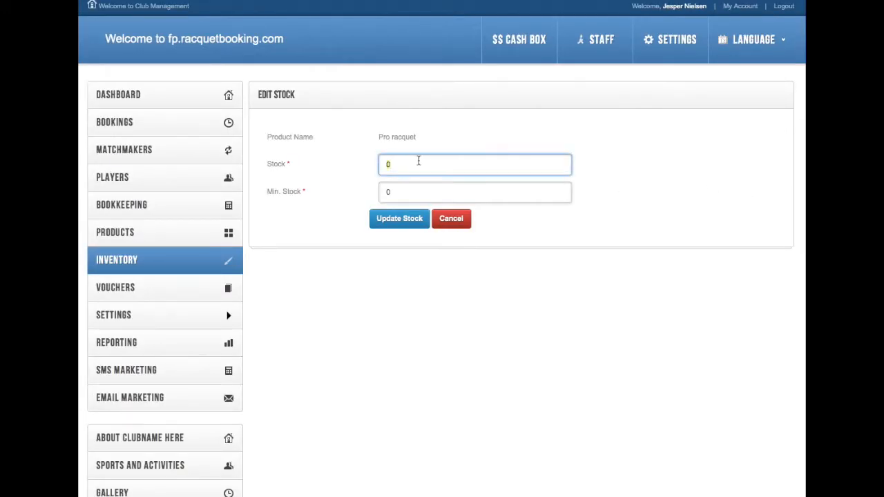
text(50)
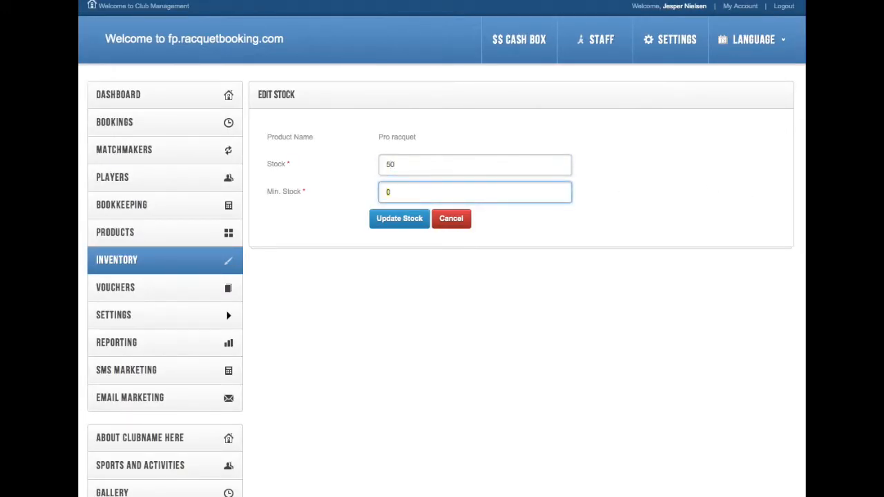
text(10)
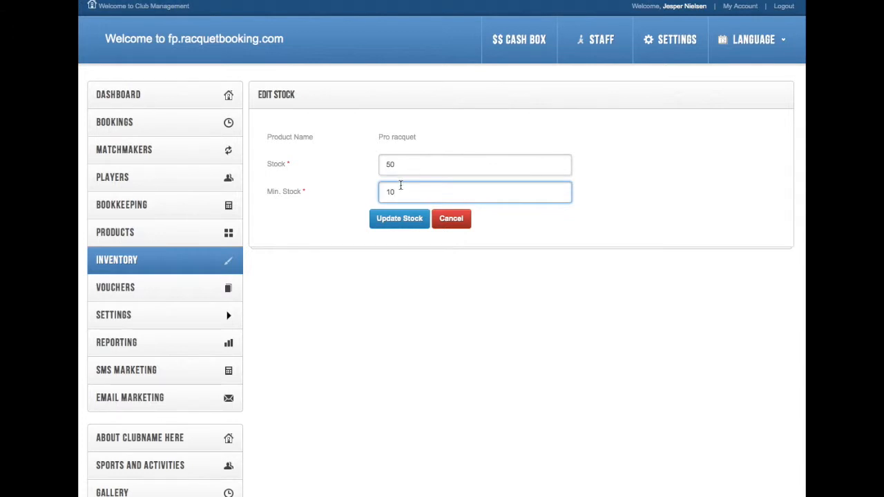
click(399, 218)
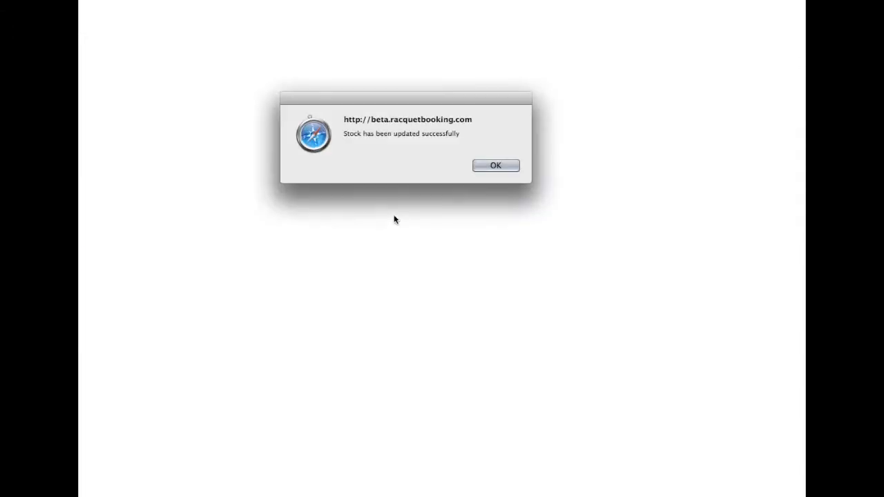
click(494, 166)
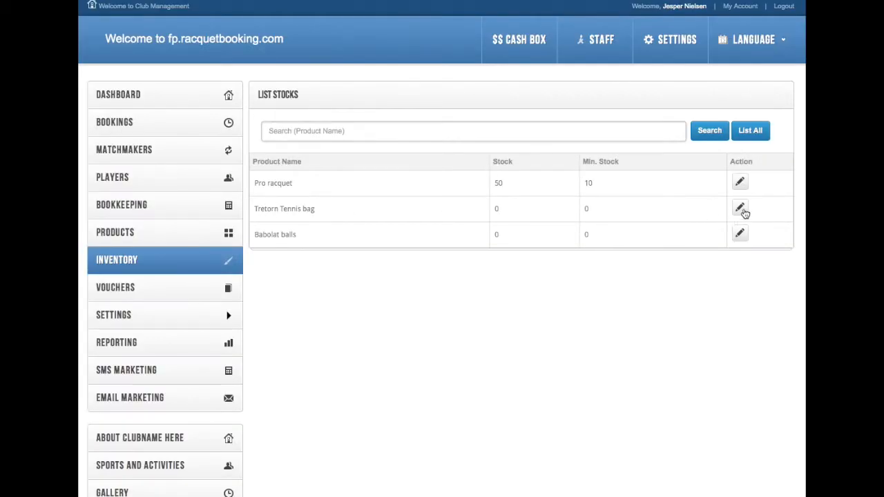
- Update Tretorn Tennis bag to stock 100, minimum stock 10, and confirm the update
click(740, 208)
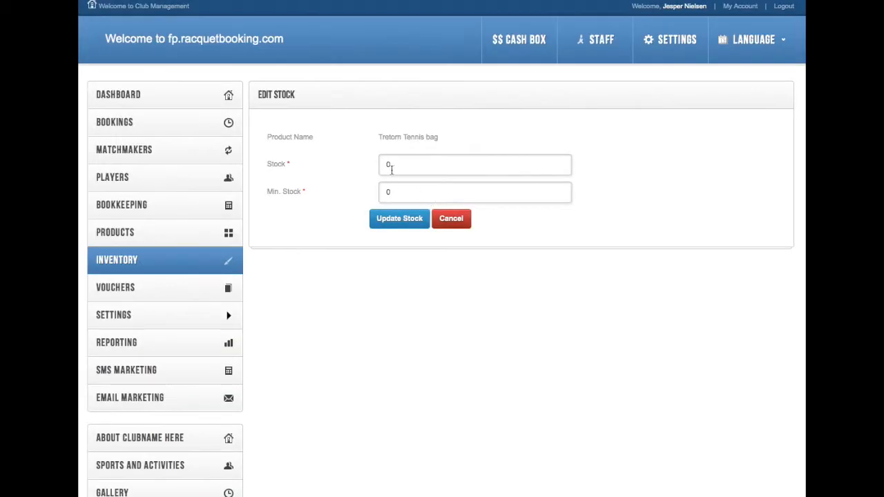
text(100)
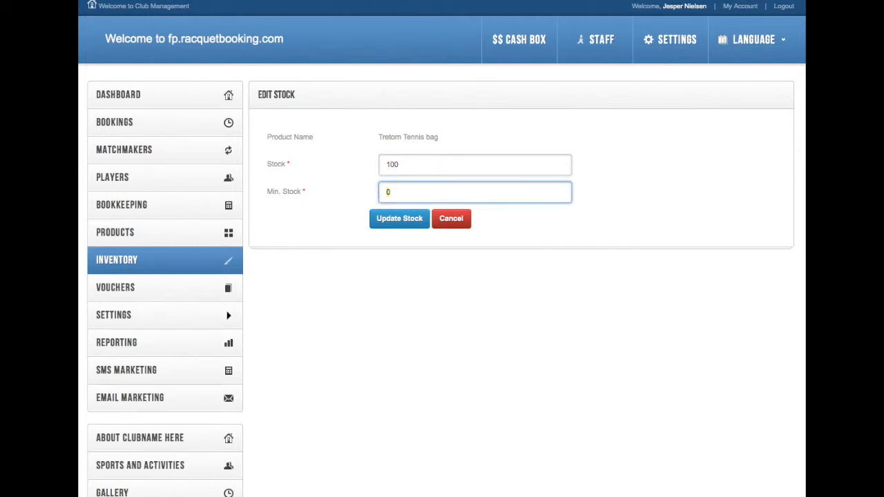
text(10)
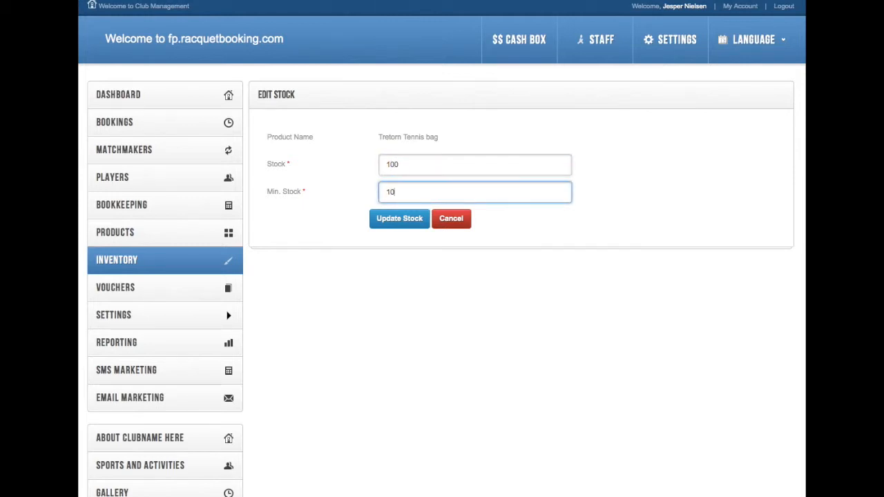
click(399, 218)
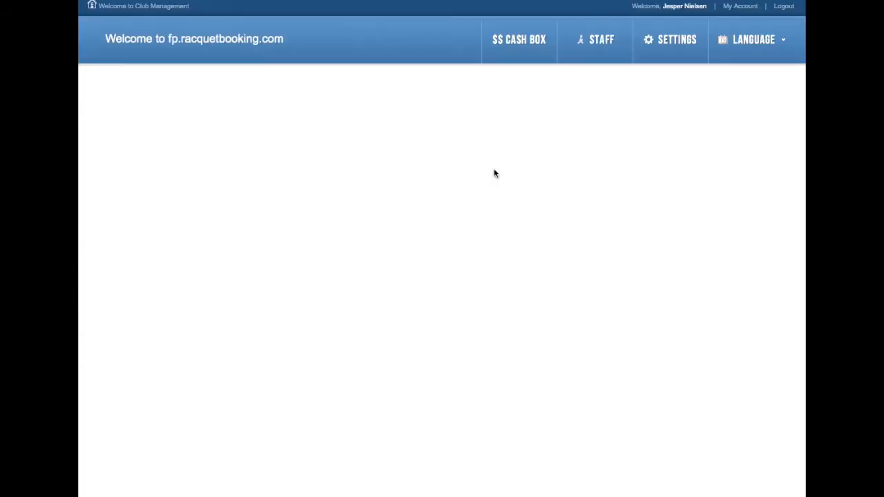
click(116, 259)
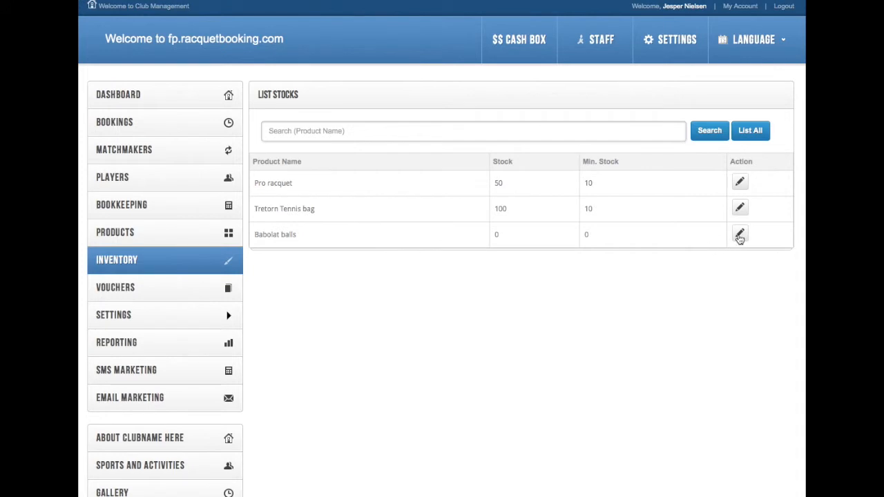
- Update Babolat balls to stock 2000 with a minimum stock of 250
click(740, 234)
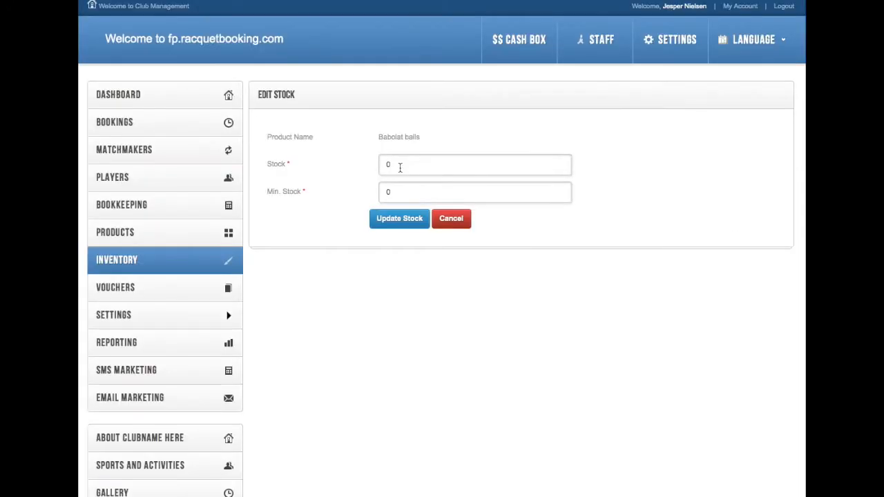
click(475, 164)
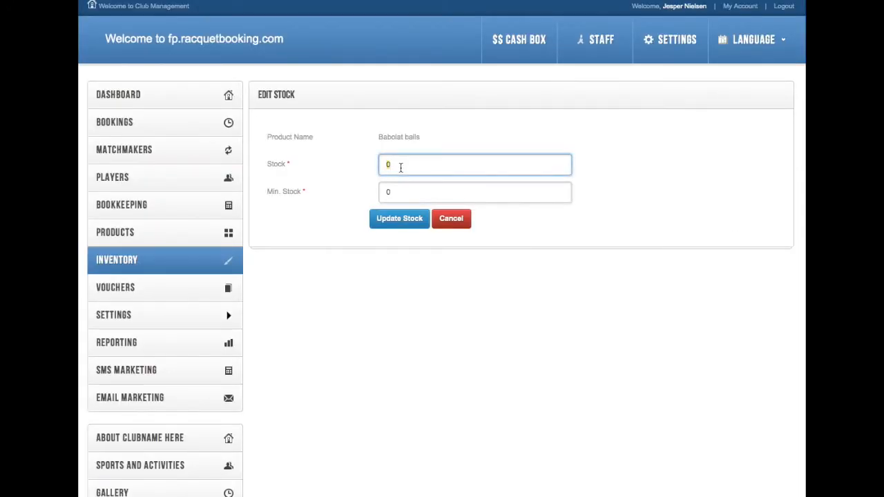
text(2000)
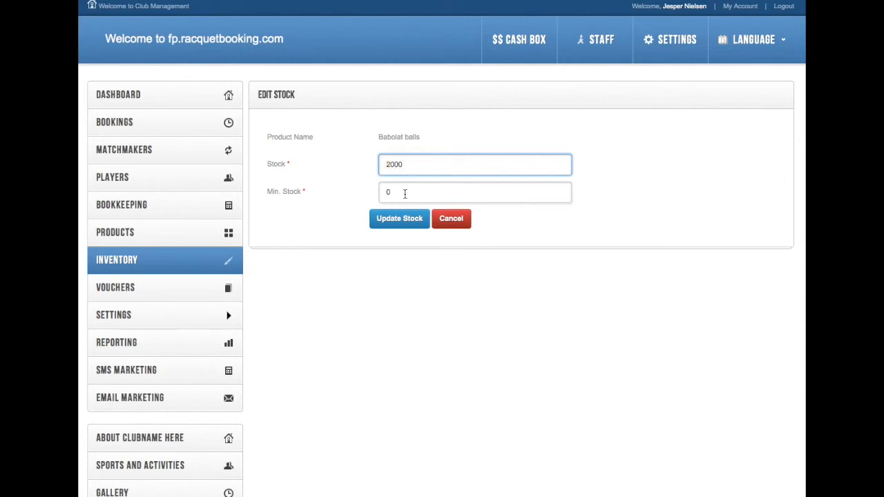
text(2)
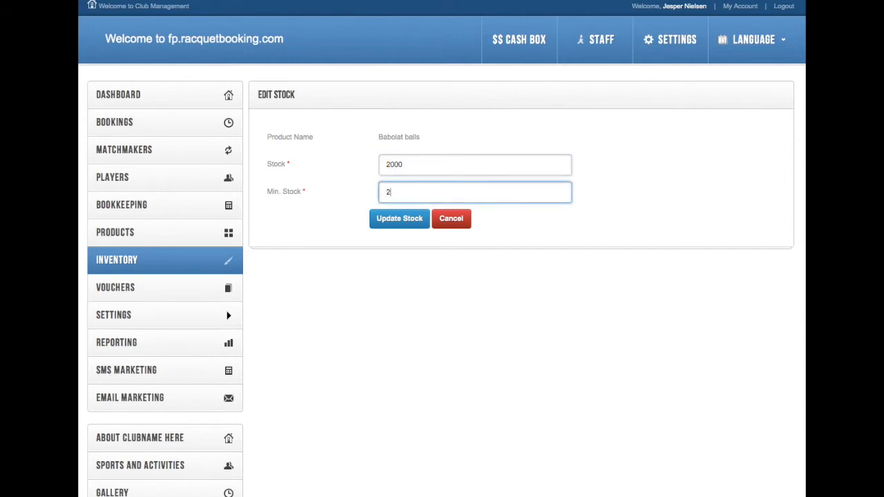
text(50)
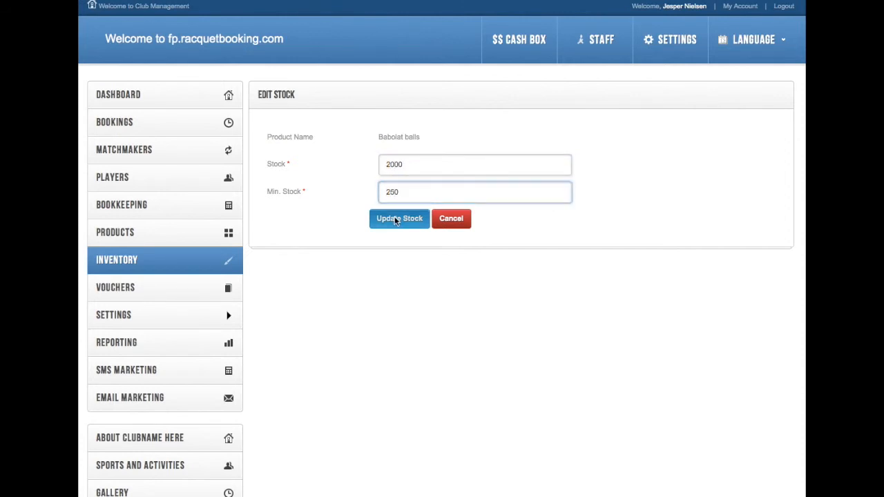
click(399, 219)
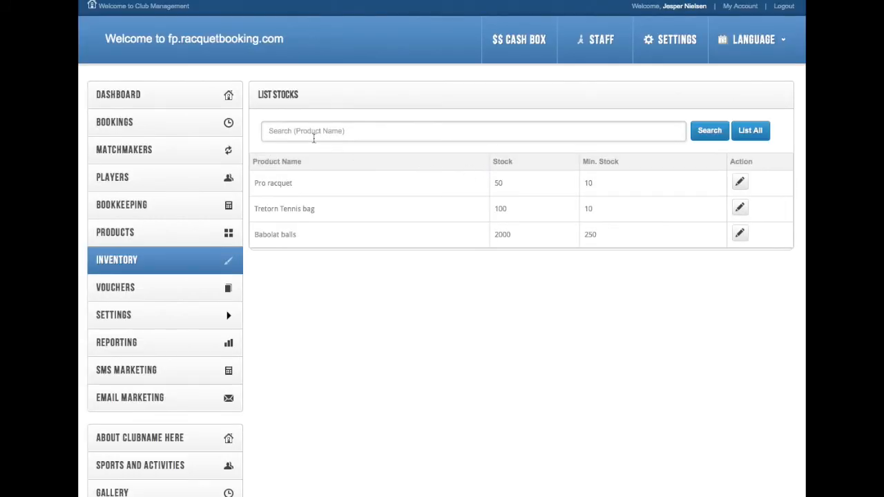